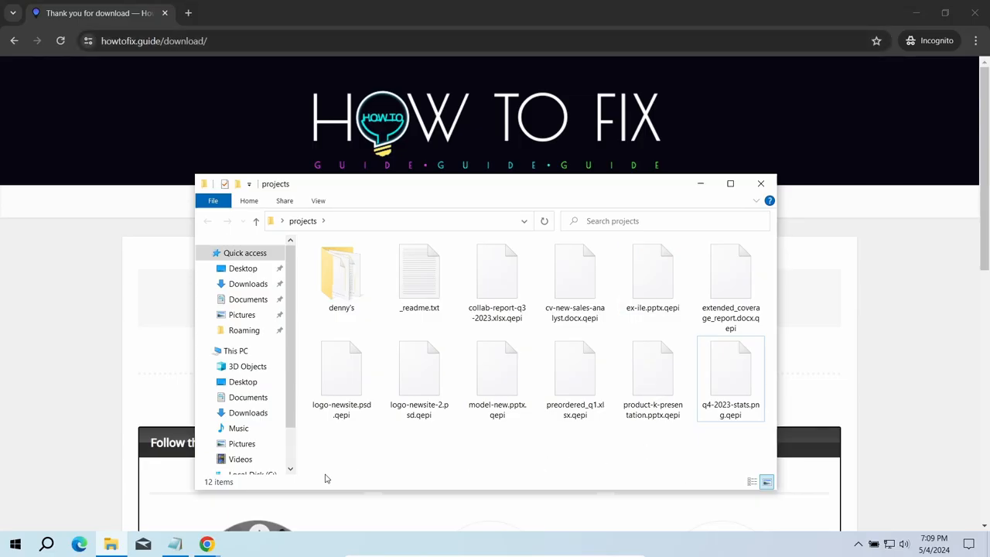
Browse the projects folder and inspect the .qepi-encrypted project files
double_click(418, 271)
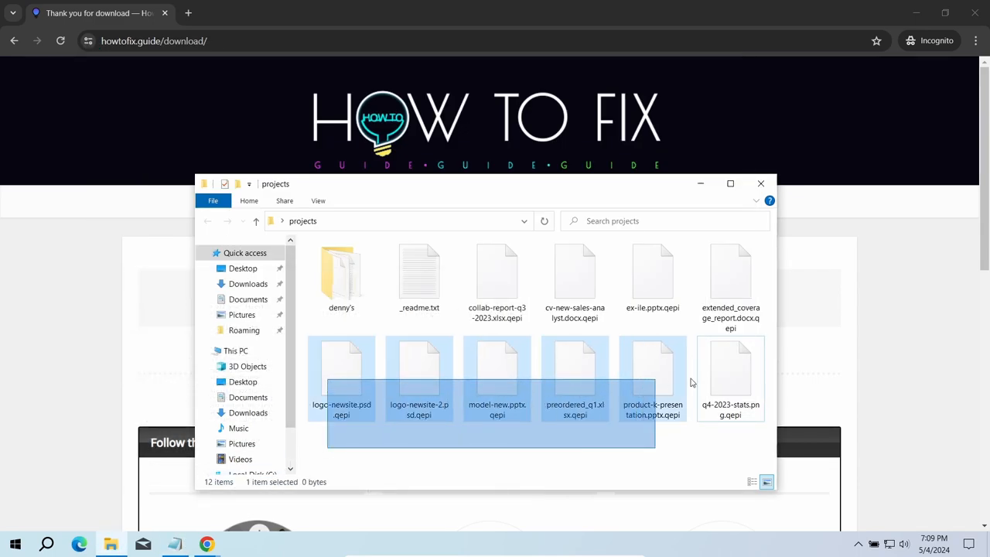
click(647, 447)
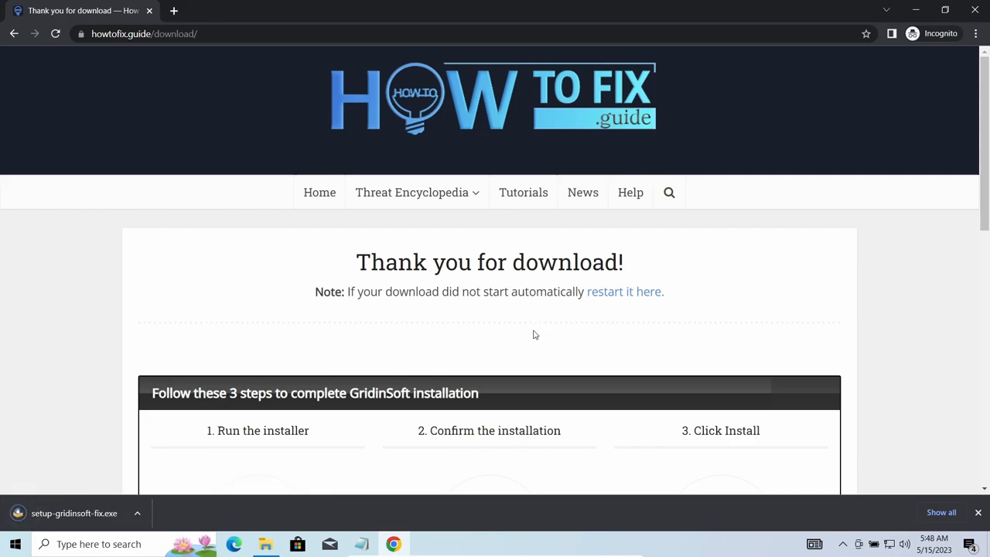
Run setup-gridinsoft-fix.exe from Chrome's downloads until installation completes
click(74, 514)
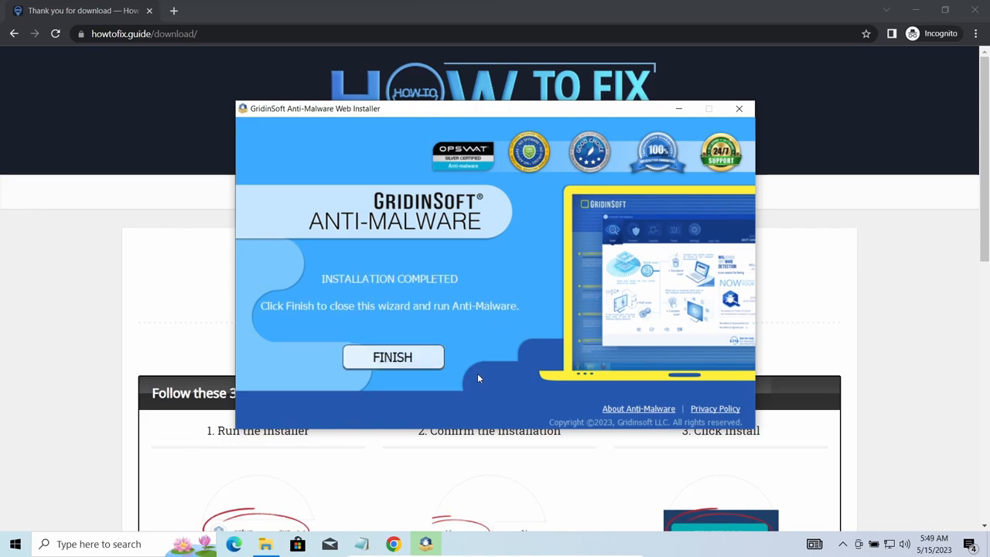
Finish the installer, let the scan find 4 threats, and start Clean Now
click(393, 356)
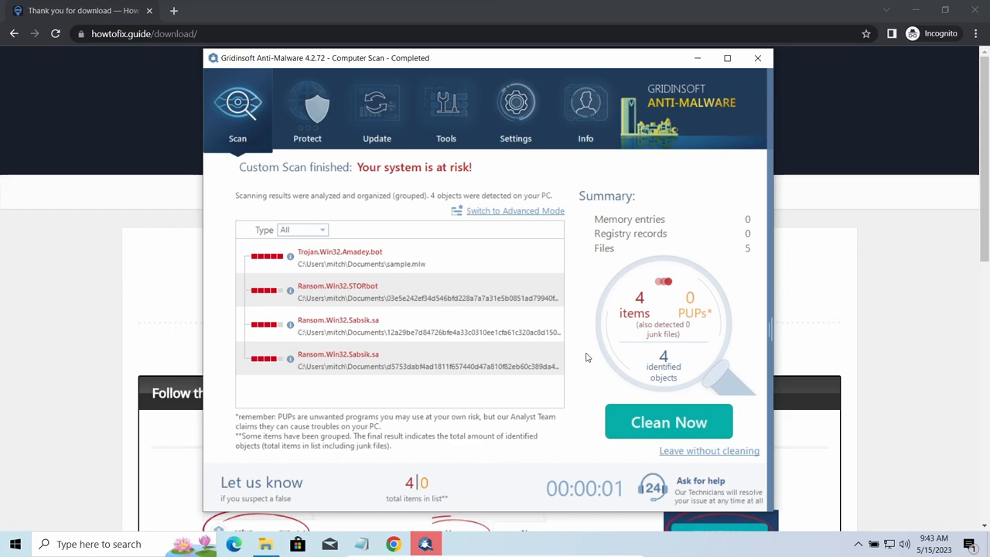
mouse_move(587, 359)
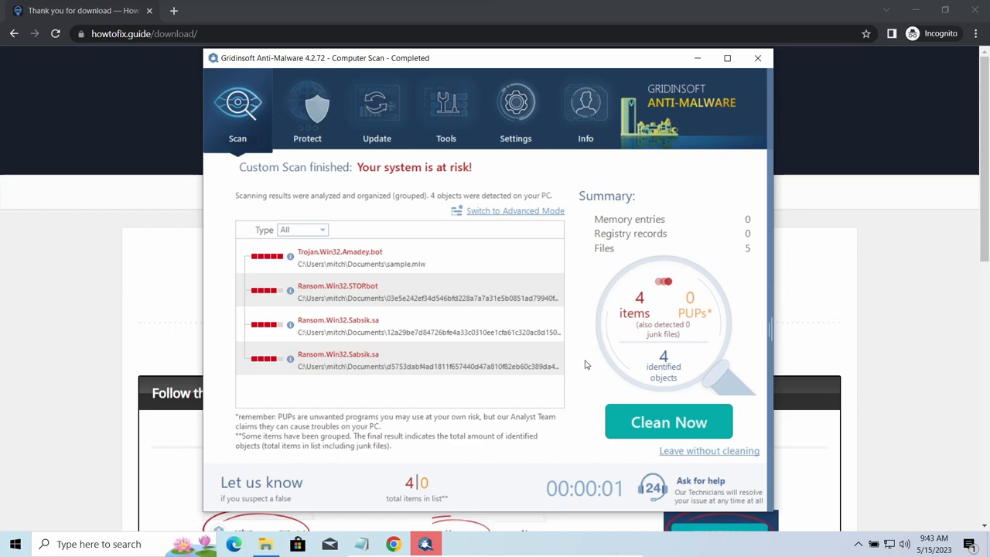
click(669, 421)
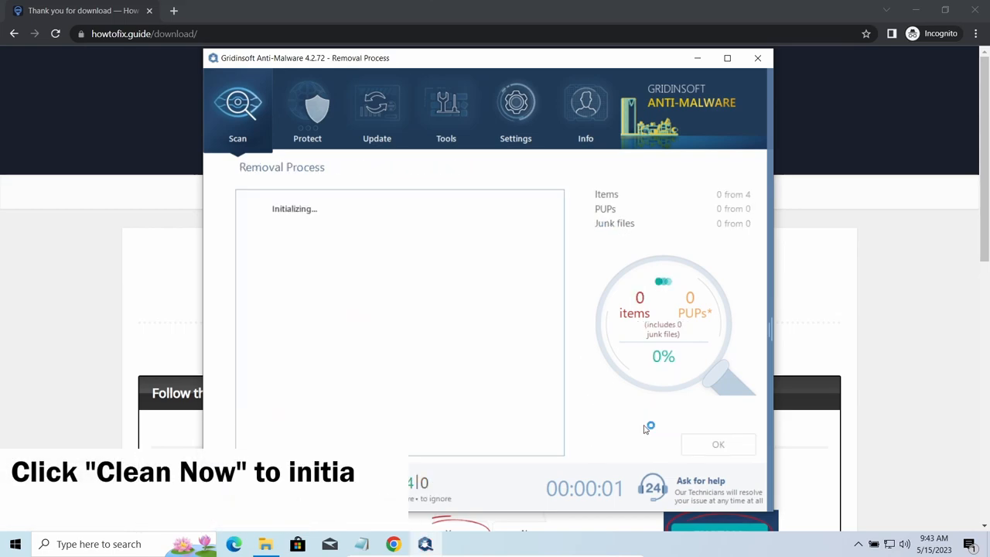
mouse_move(572, 303)
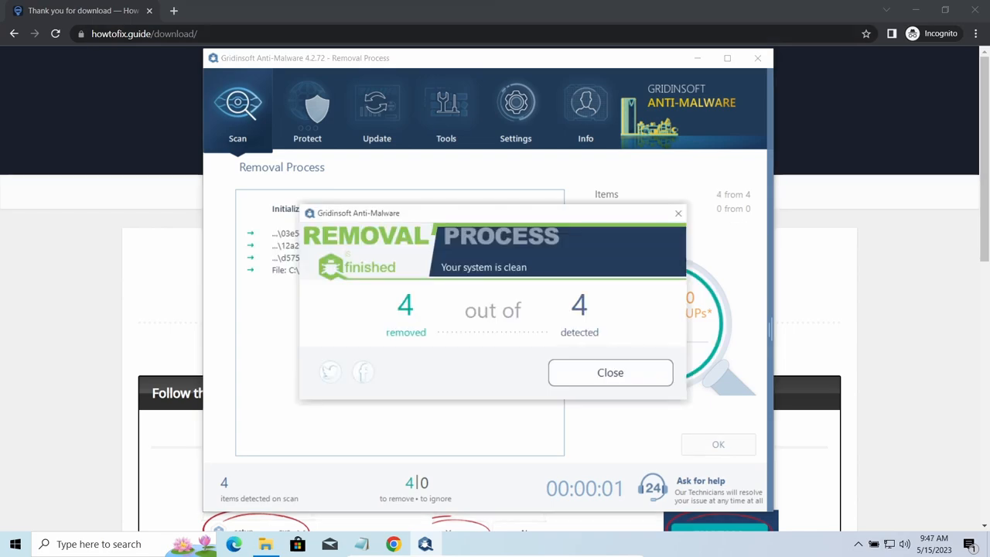
mouse_move(548, 378)
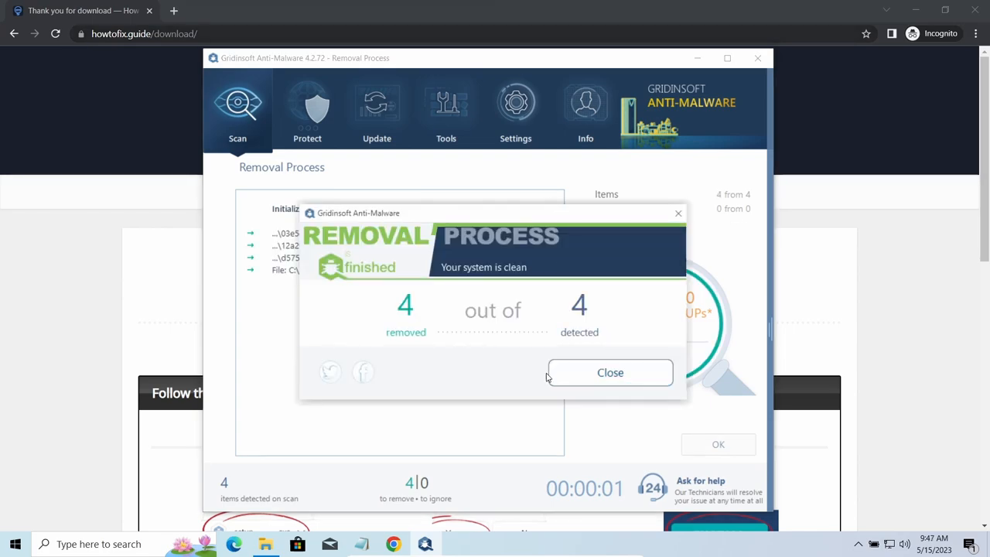
Close the removal summary showing 4 of 4 threats removed and return to the Scan screen
click(610, 372)
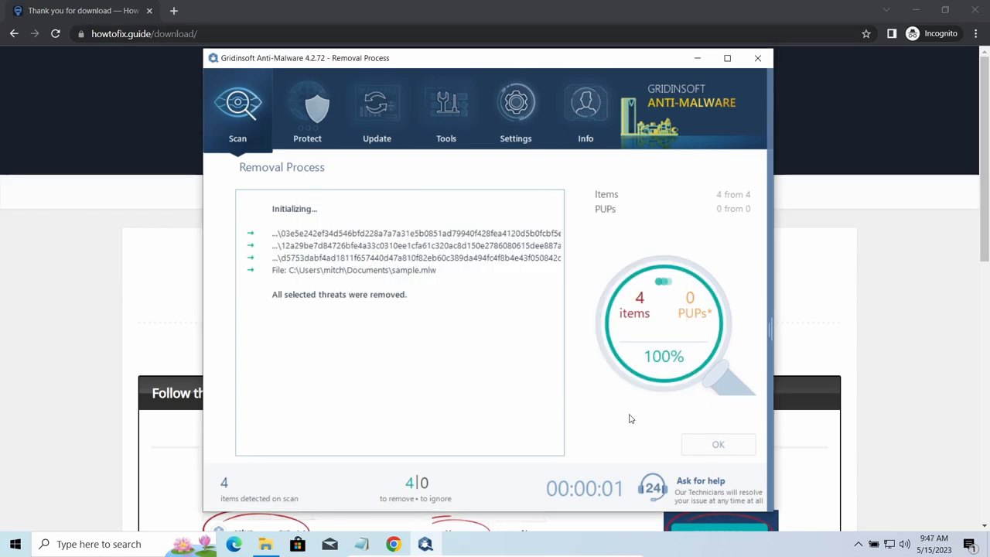
click(718, 444)
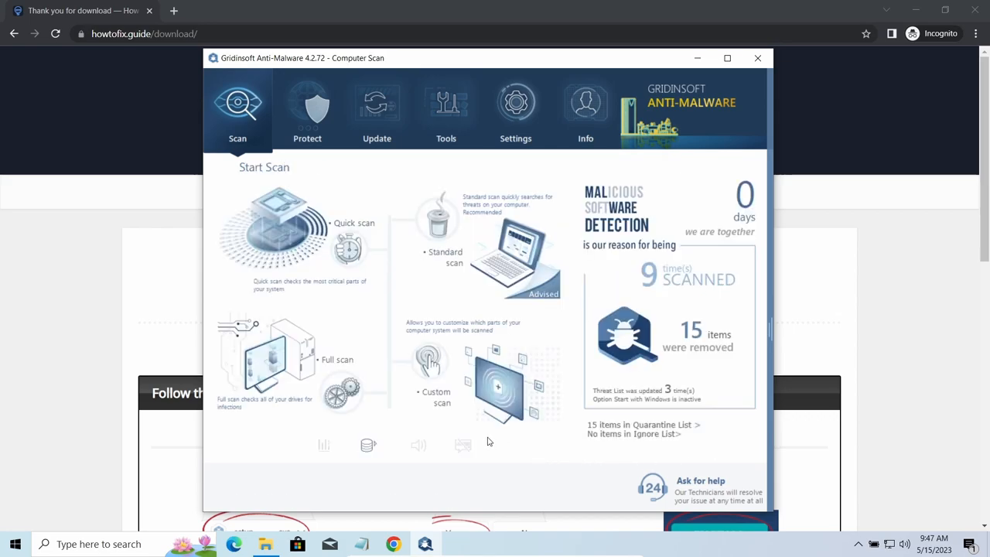